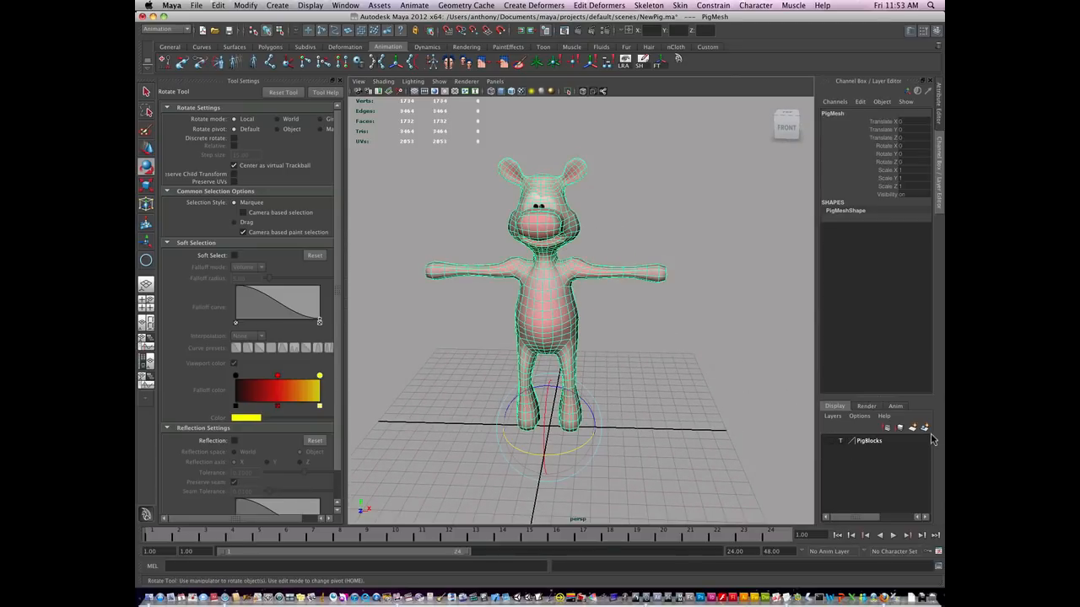
- Add the pig mesh to a new display layer set to Template display
left_click(916, 428)
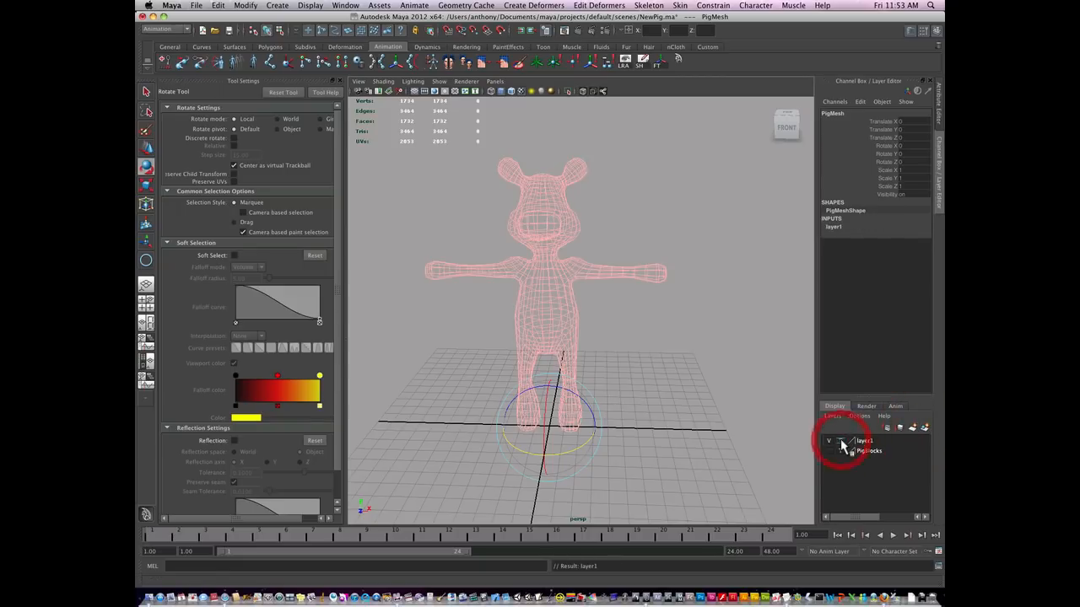
double_click(860, 442)
type("PigMeshLayer")
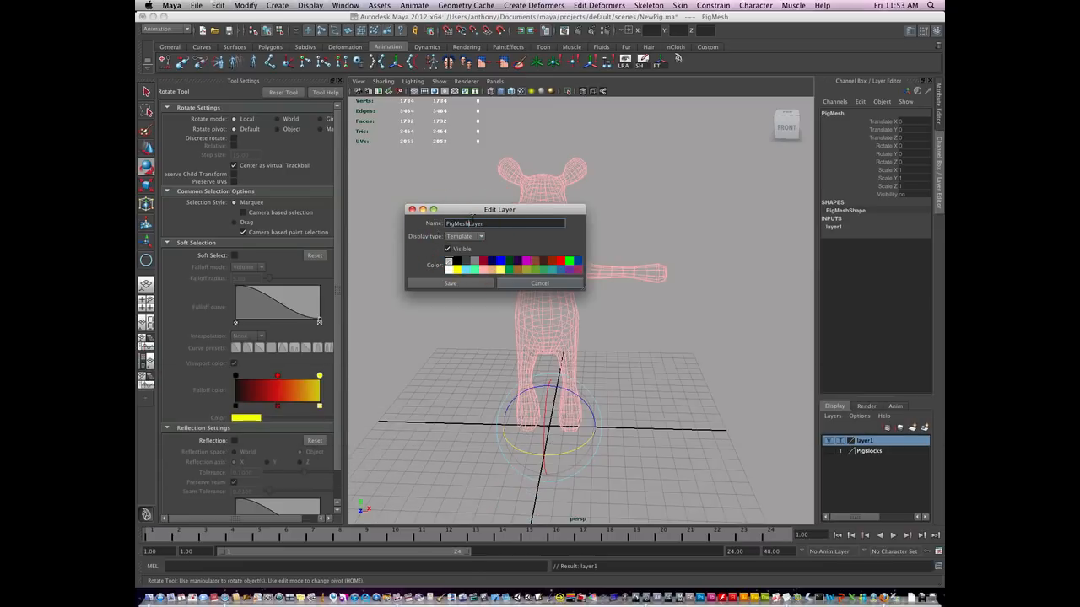
left_click(449, 284)
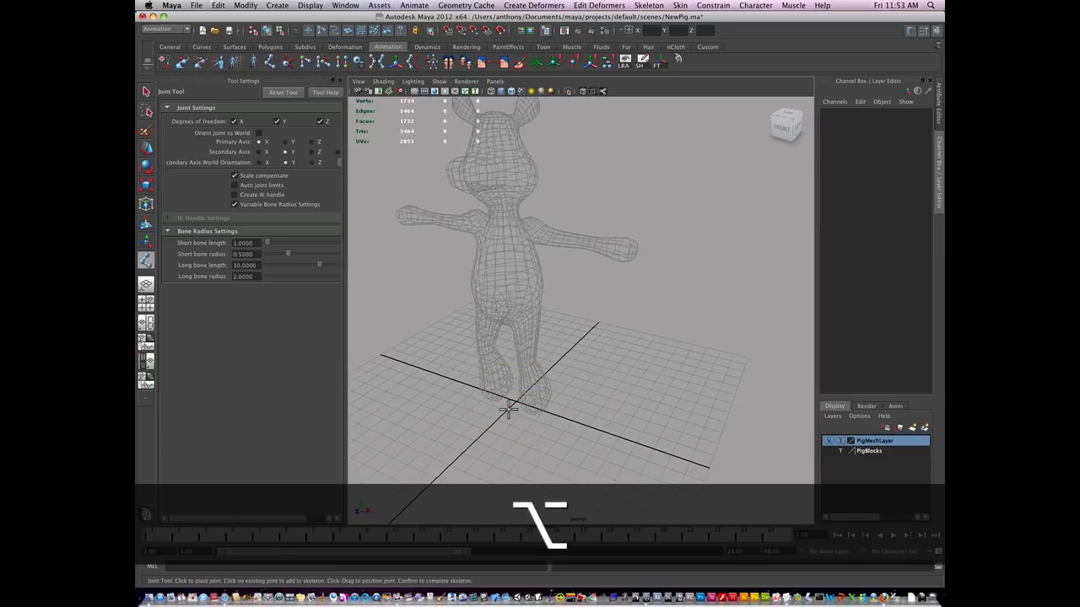
- Place a short joint chain snapped to the grid near the origin beside the pig
left_click(519, 415)
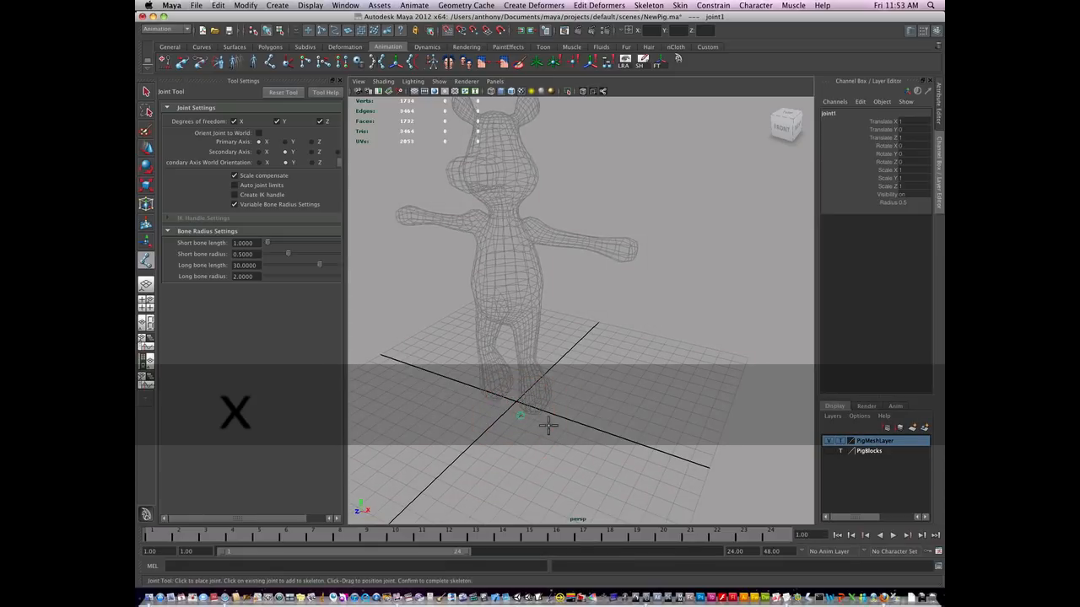
left_click(582, 439)
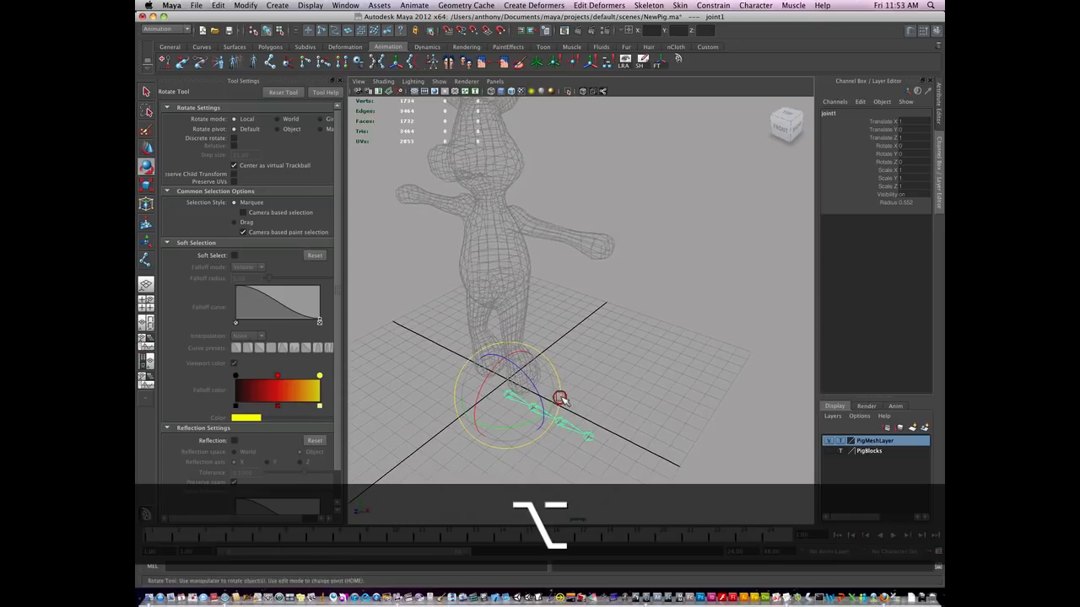
left_click(245, 11)
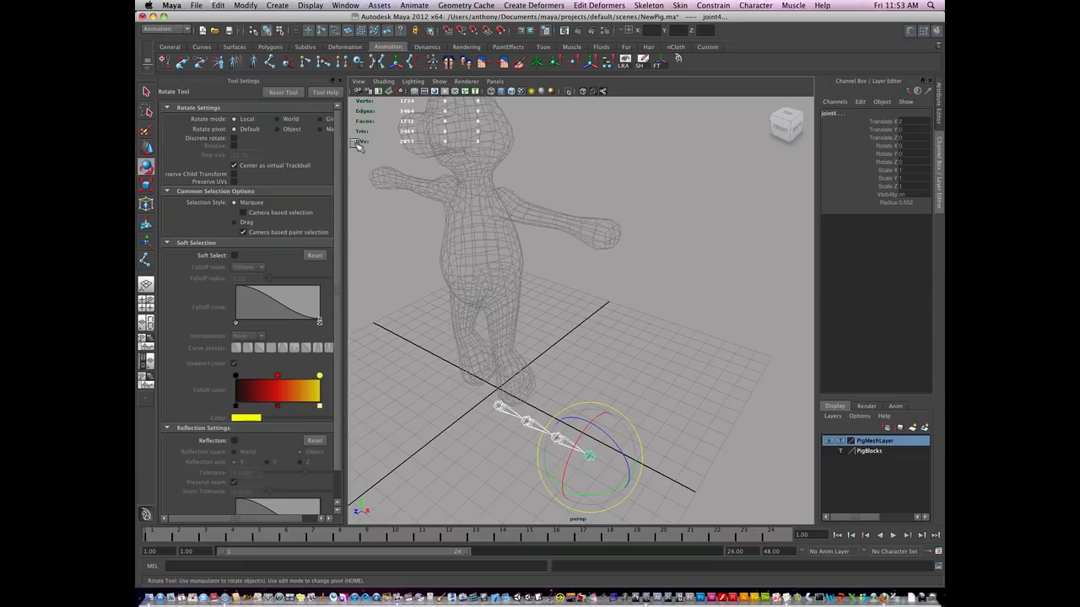
- Show local rotation axes on every joint via Display > Transform Display
left_click(308, 7)
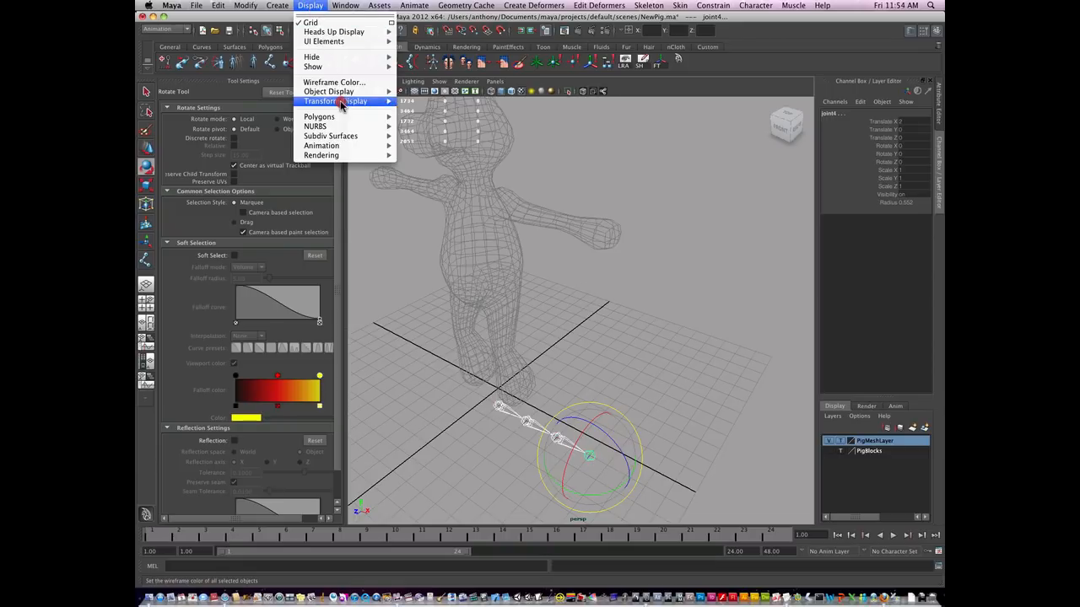
mouse_move(336, 101)
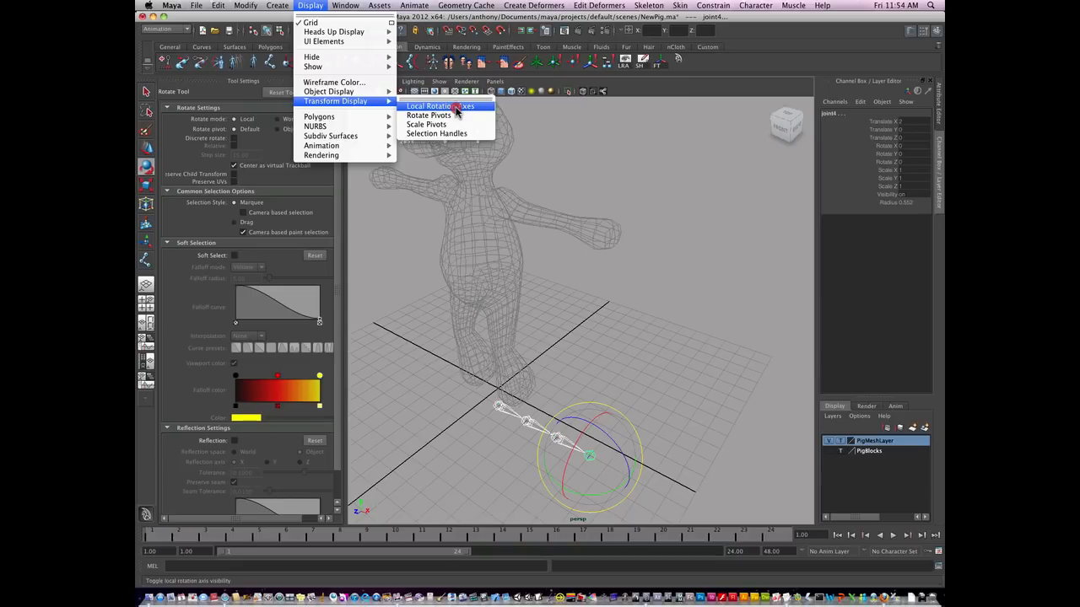
left_click(442, 104)
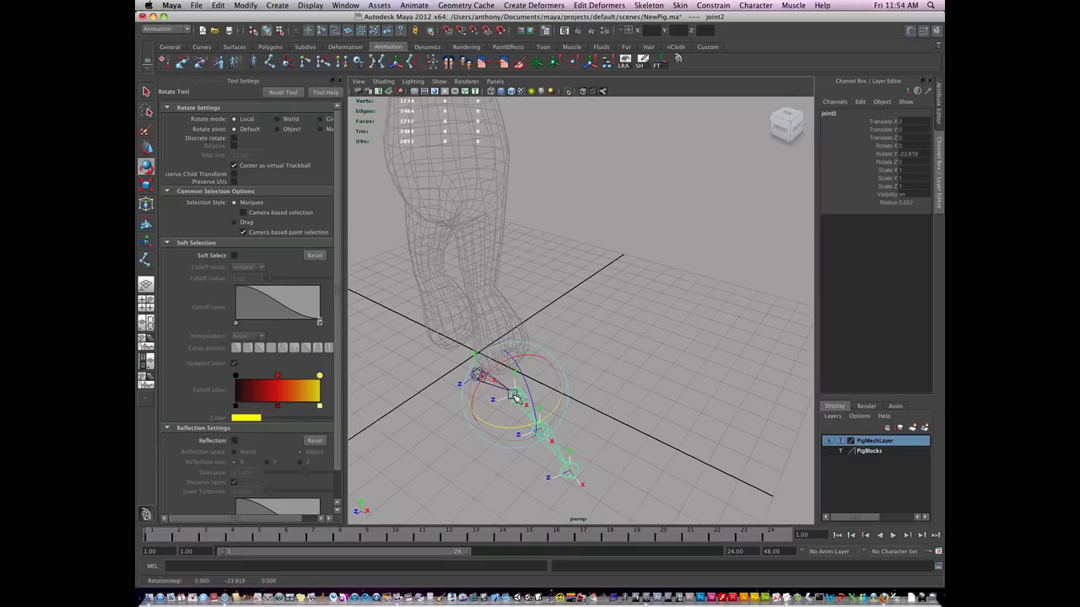
mouse_move(496, 408)
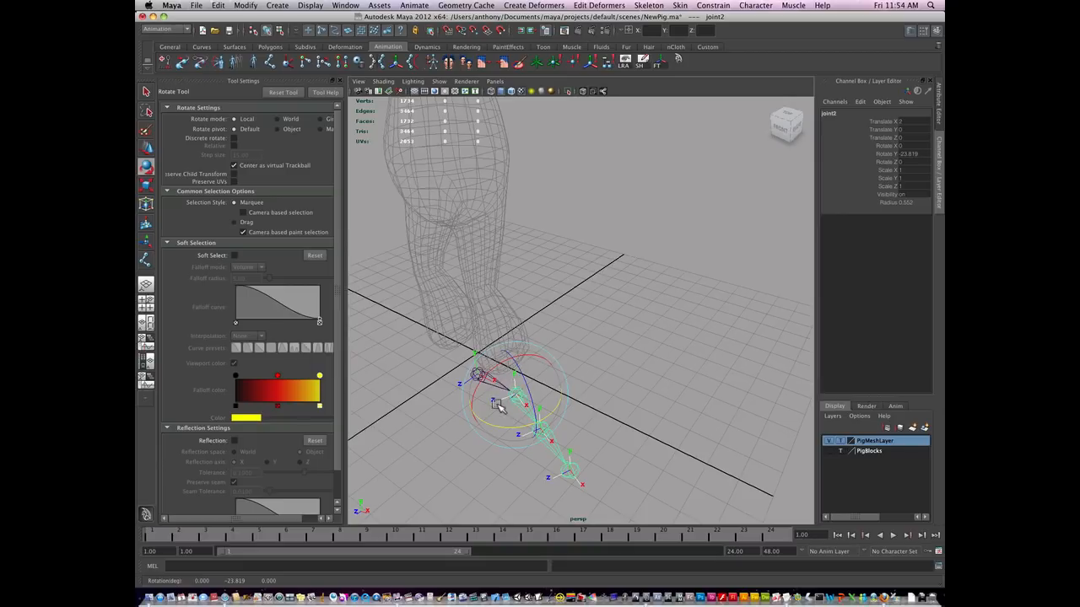
- Test-rotate the middle and lower joints, then undo so the chain lies straight again
key("cmd+z")
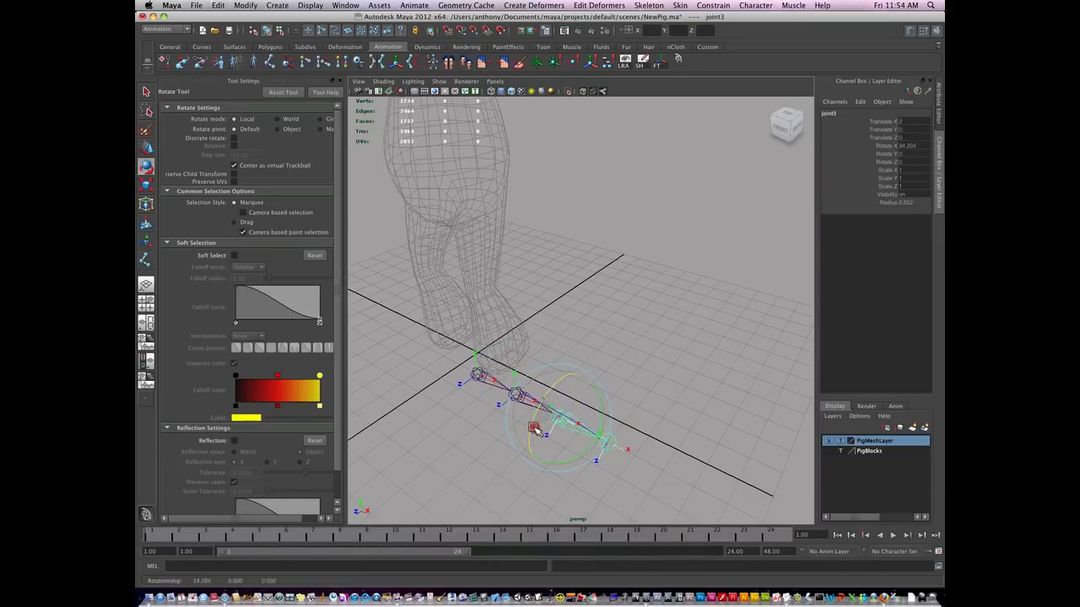
left_click_drag(536, 430, 554, 413)
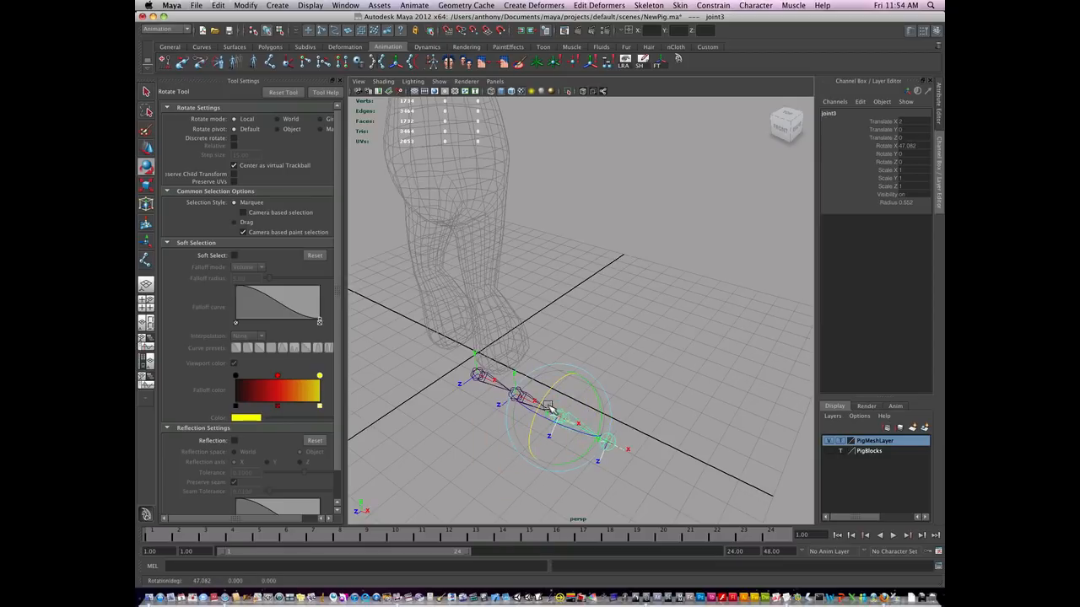
left_click_drag(549, 410, 531, 432)
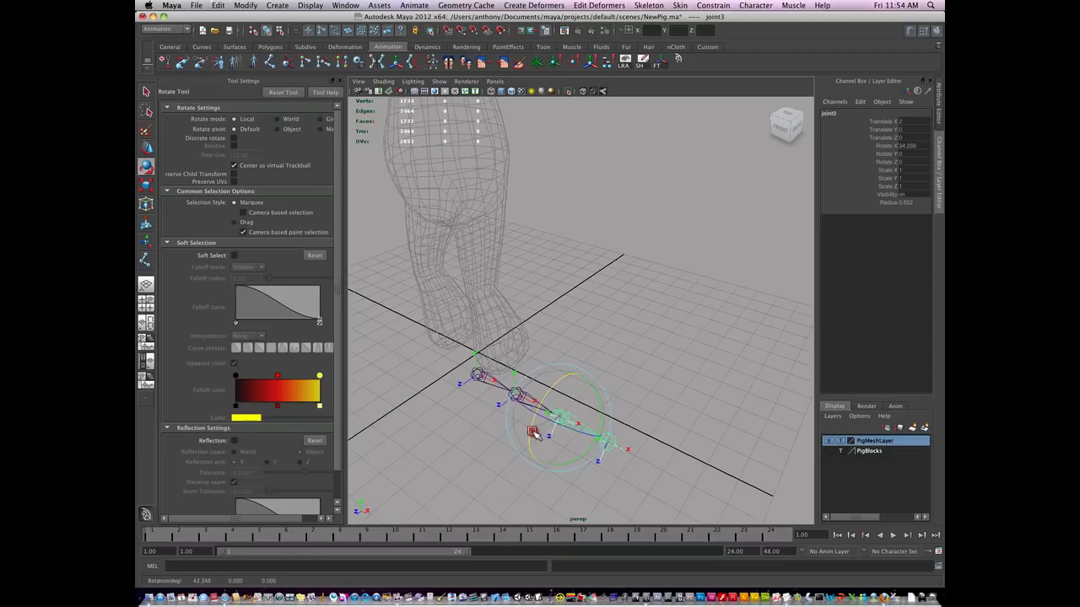
left_click_drag(531, 432, 539, 410)
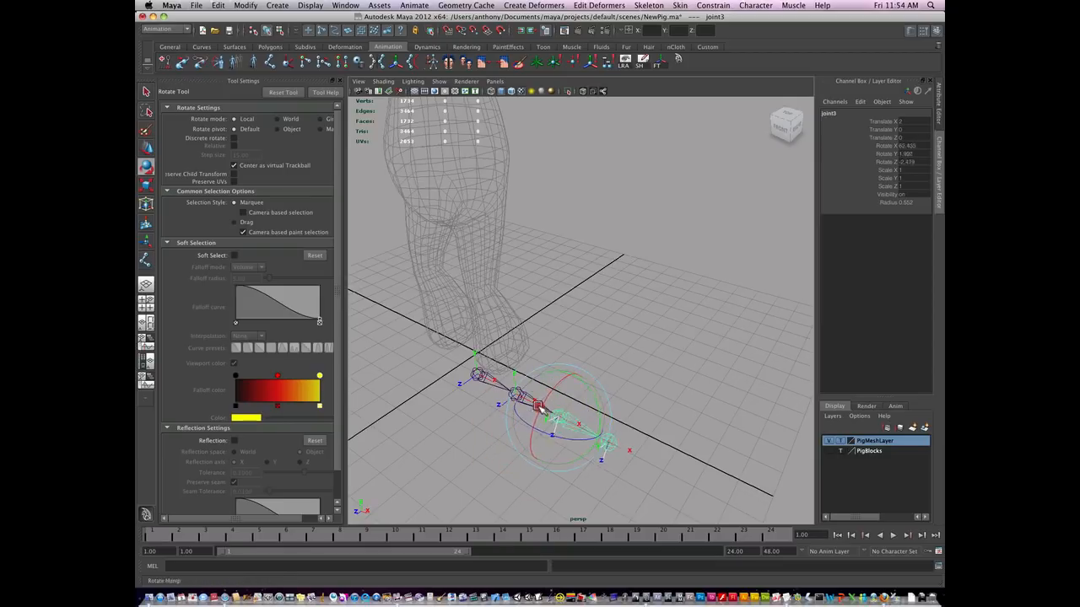
left_click_drag(536, 410, 572, 464)
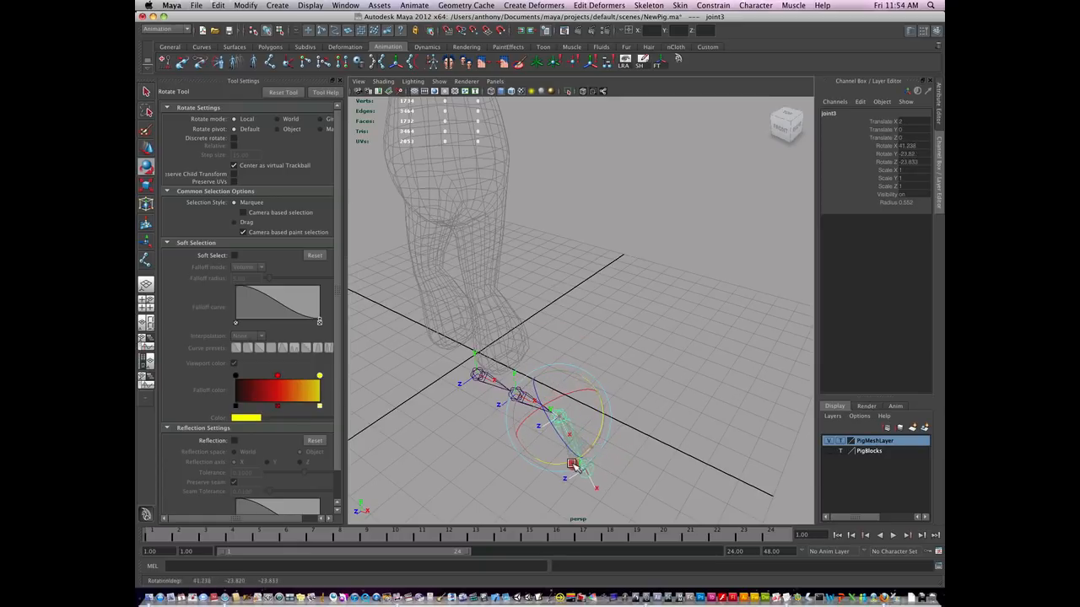
left_click_drag(571, 464, 599, 398)
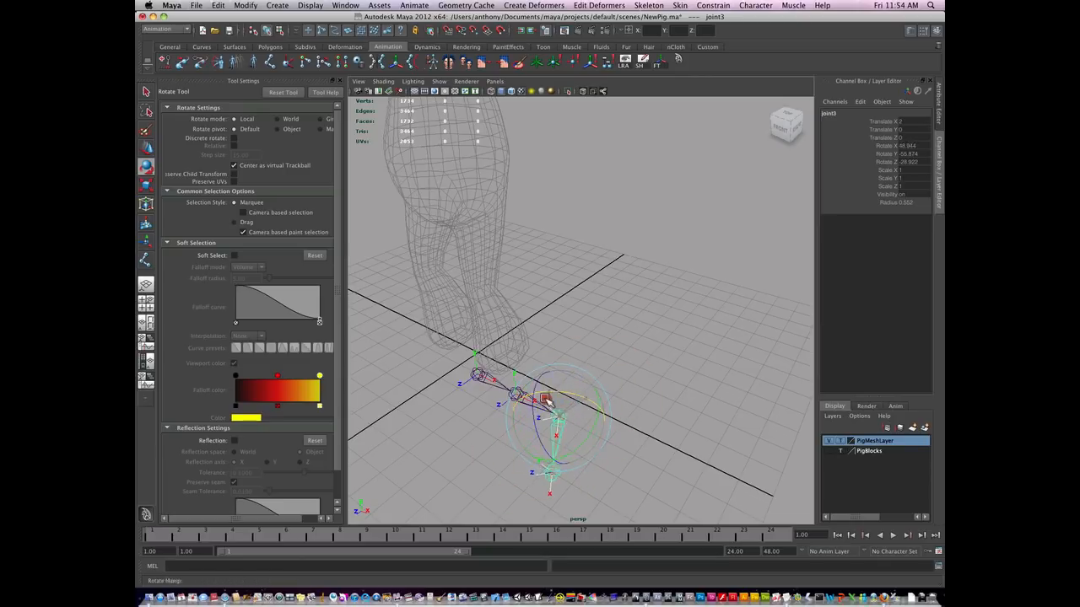
key("cmd+z")
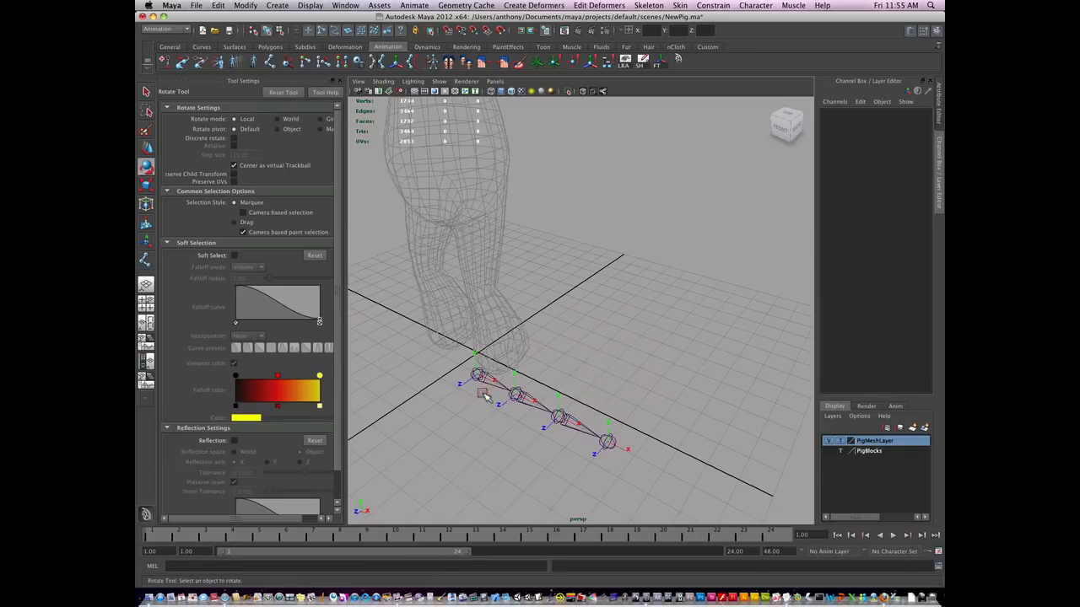
- Place a new four-joint chain flat on the grid beside the pig's legs
left_click(476, 372)
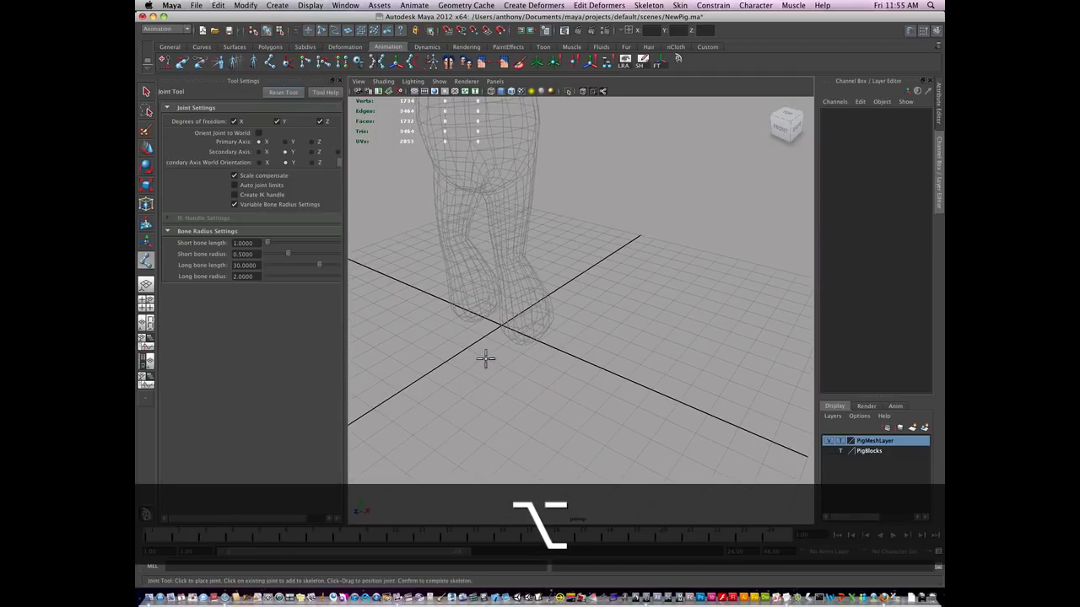
left_click(482, 357)
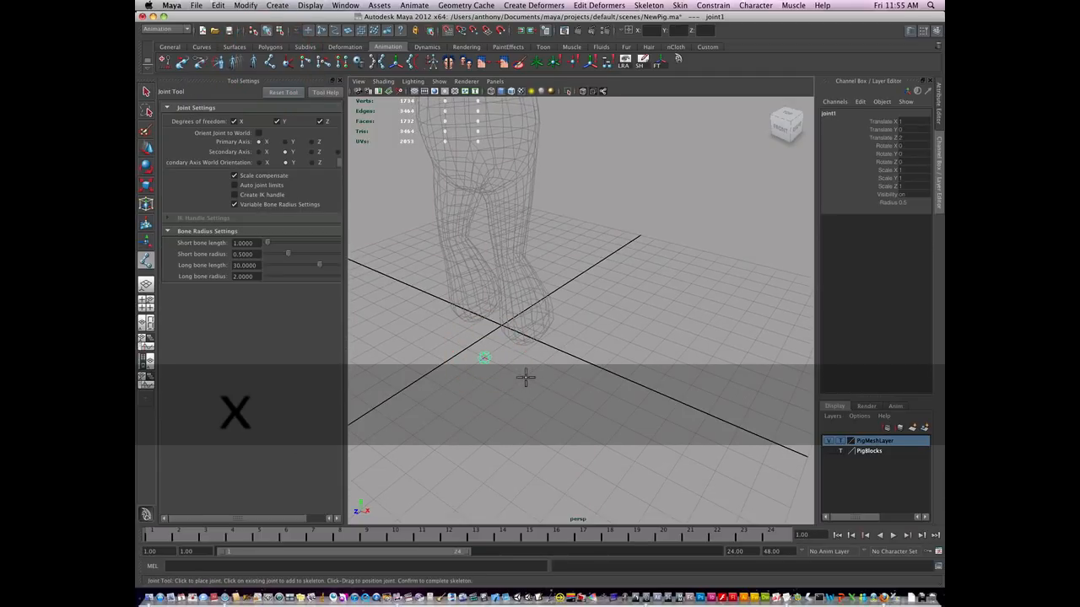
left_click(524, 374)
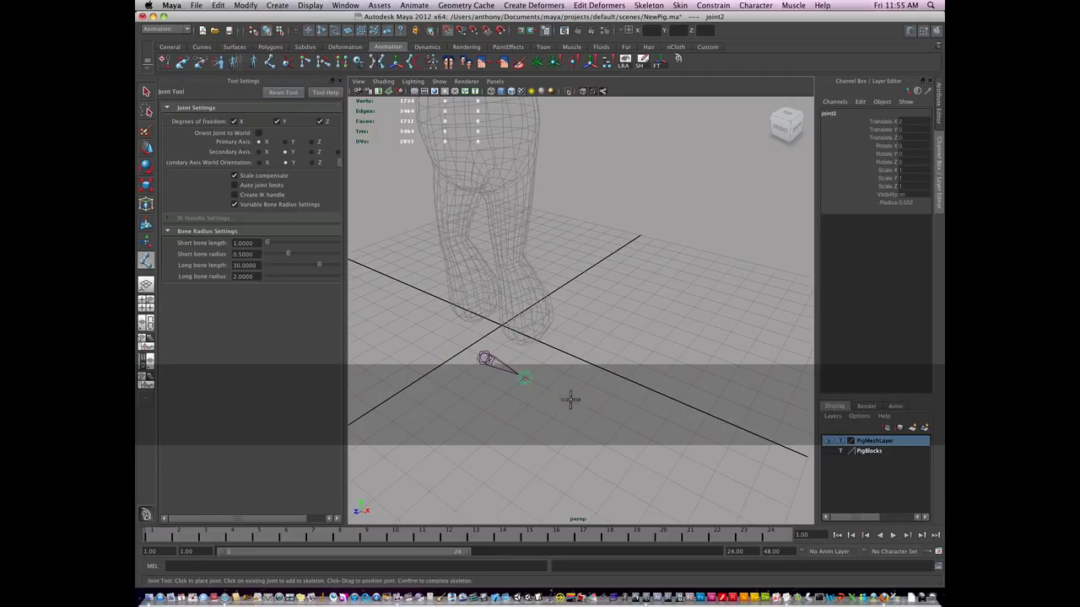
left_click(570, 400)
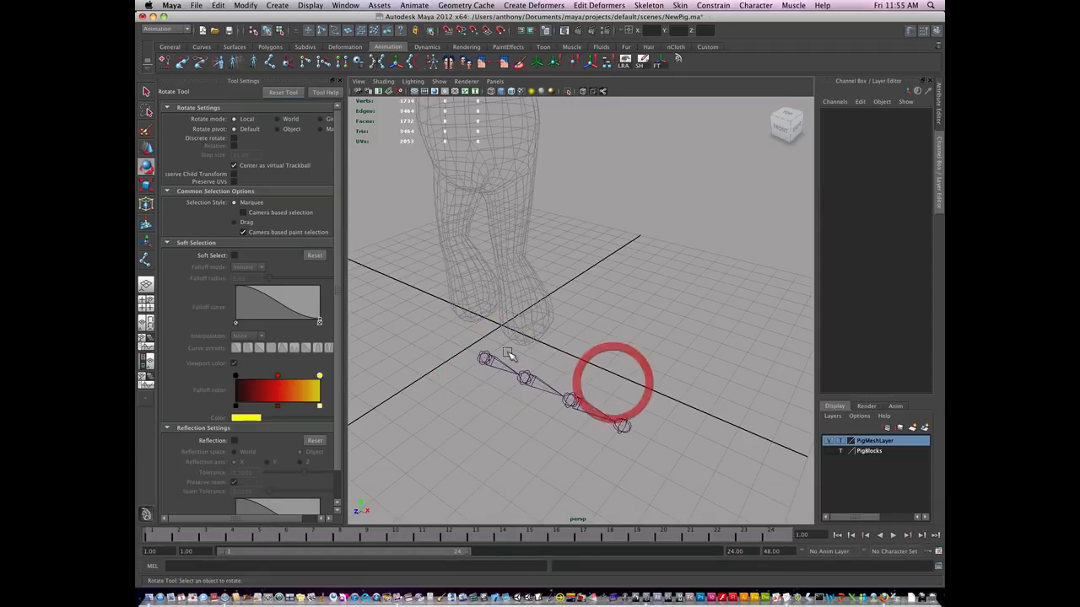
left_click(483, 361)
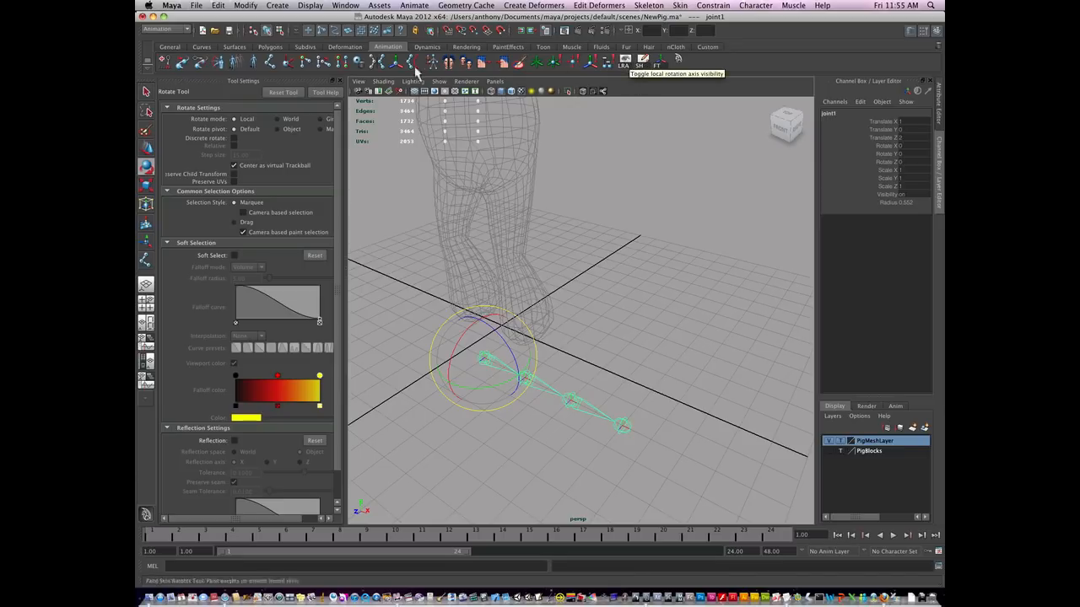
- Select the whole chain hierarchy via Edit > Select Hierarchy and show its local rotation axes
left_click(243, 7)
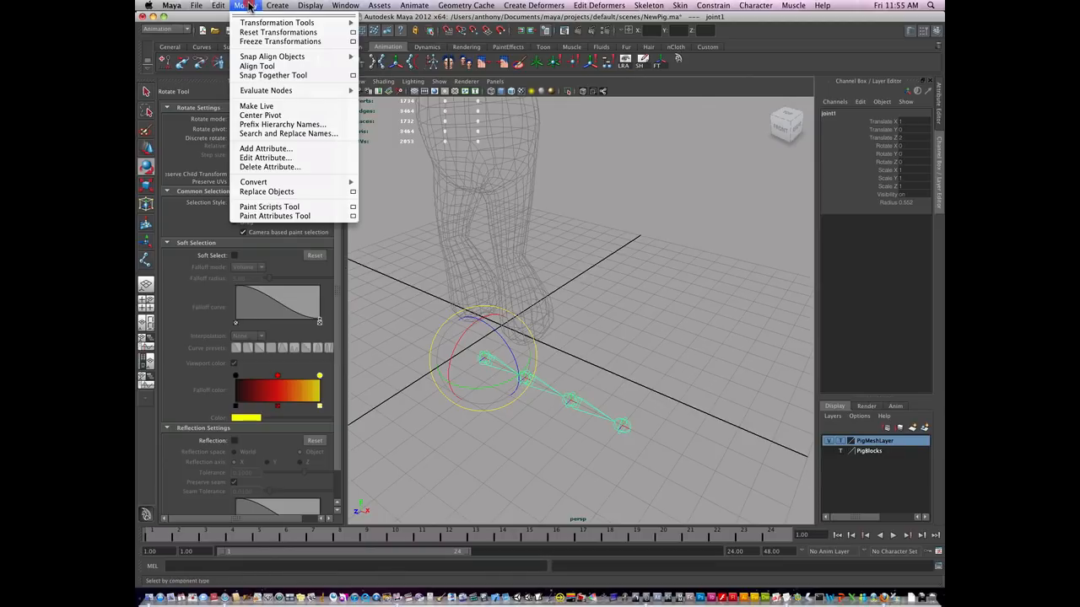
left_click(214, 7)
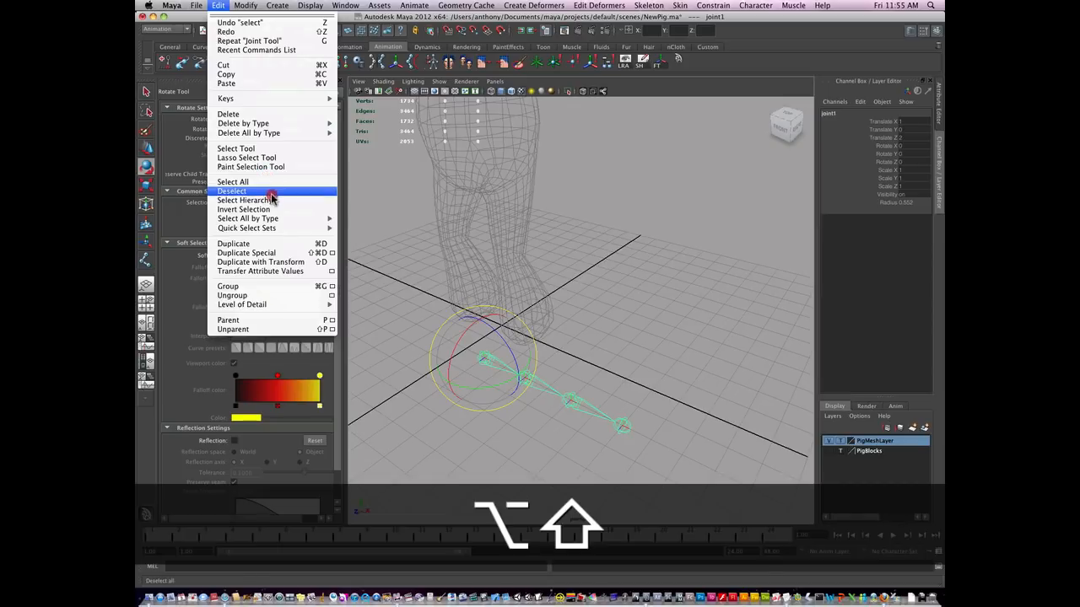
mouse_move(270, 199)
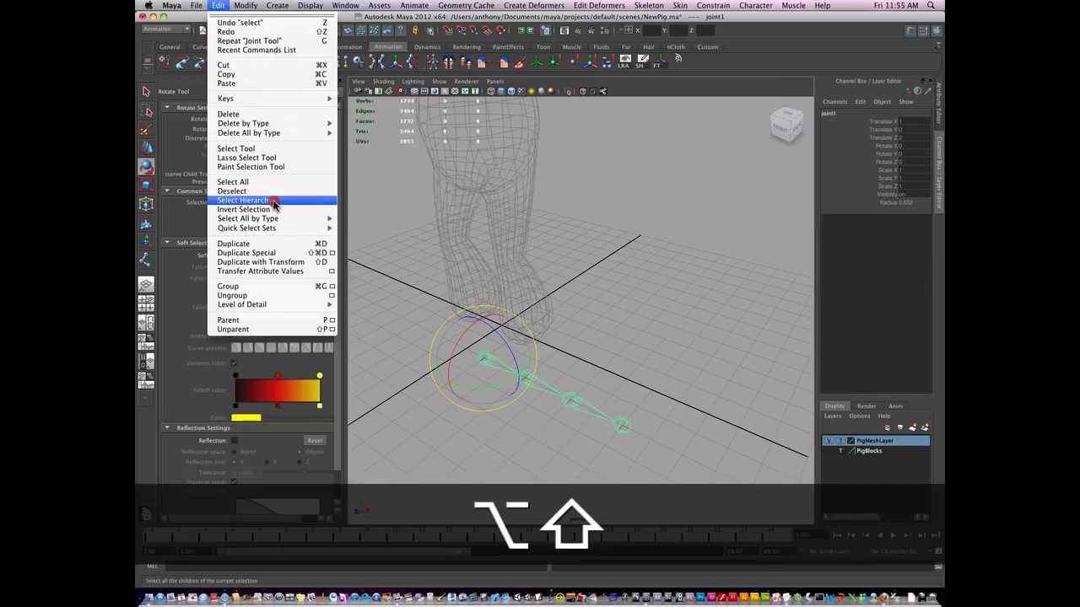
left_click(242, 199)
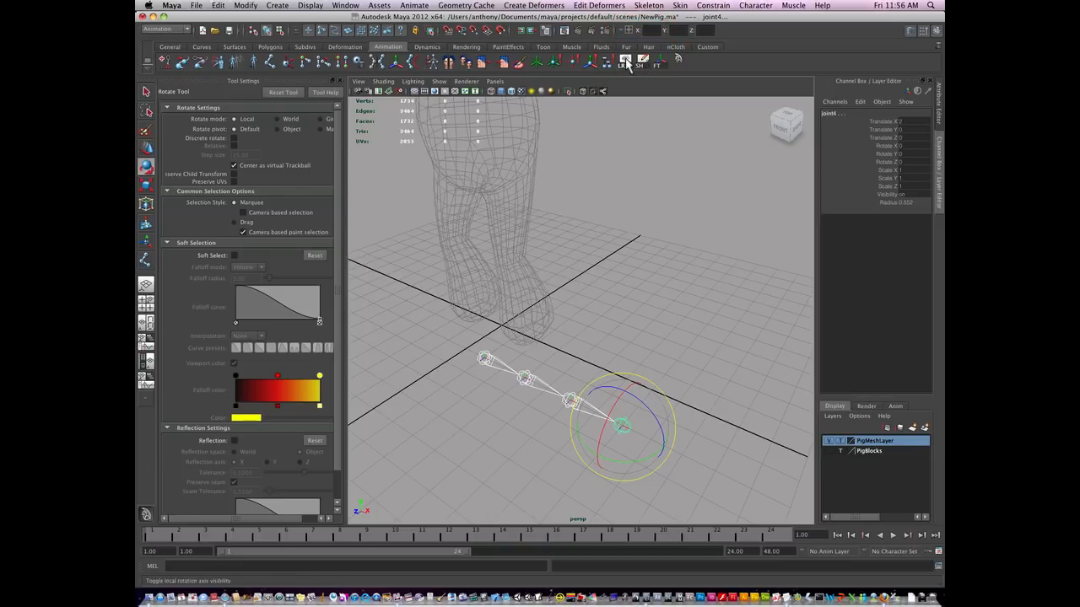
left_click(624, 60)
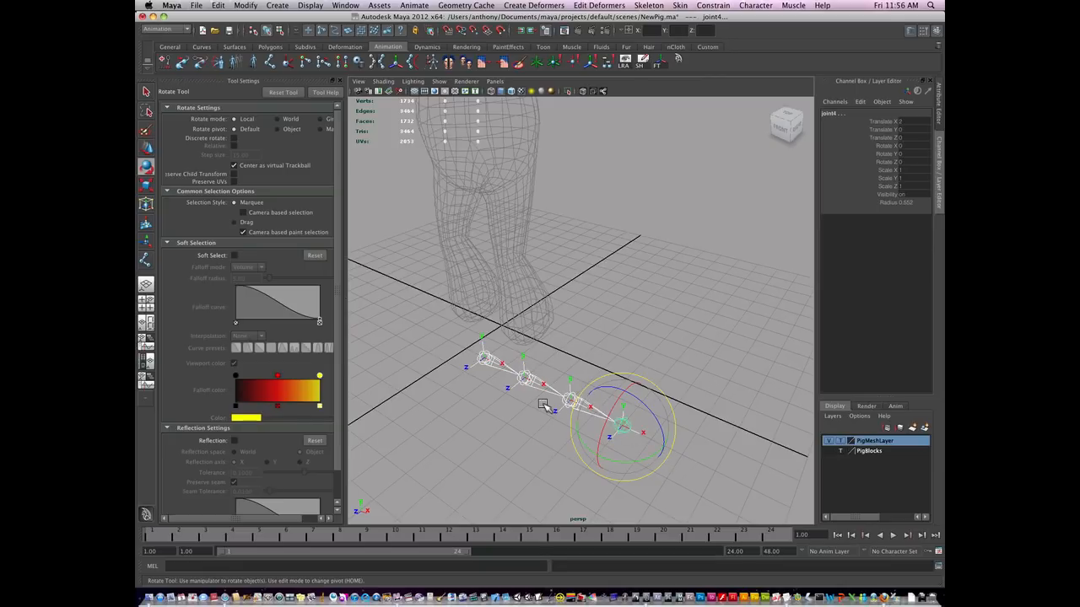
mouse_move(526, 403)
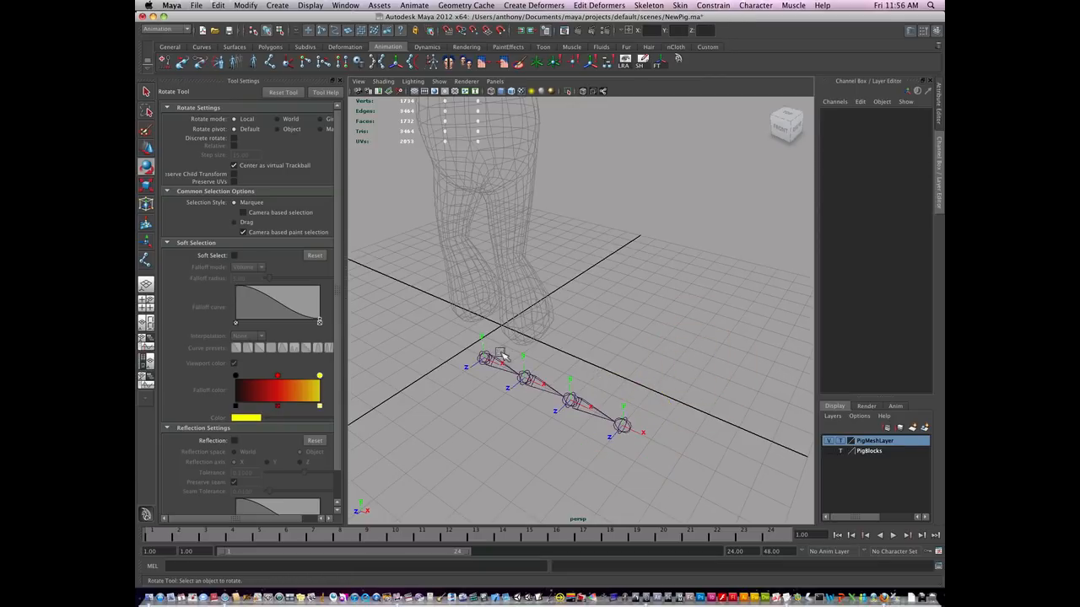
- Select the root joint to rename the chain as the arm starting from the clavicle
left_click(479, 358)
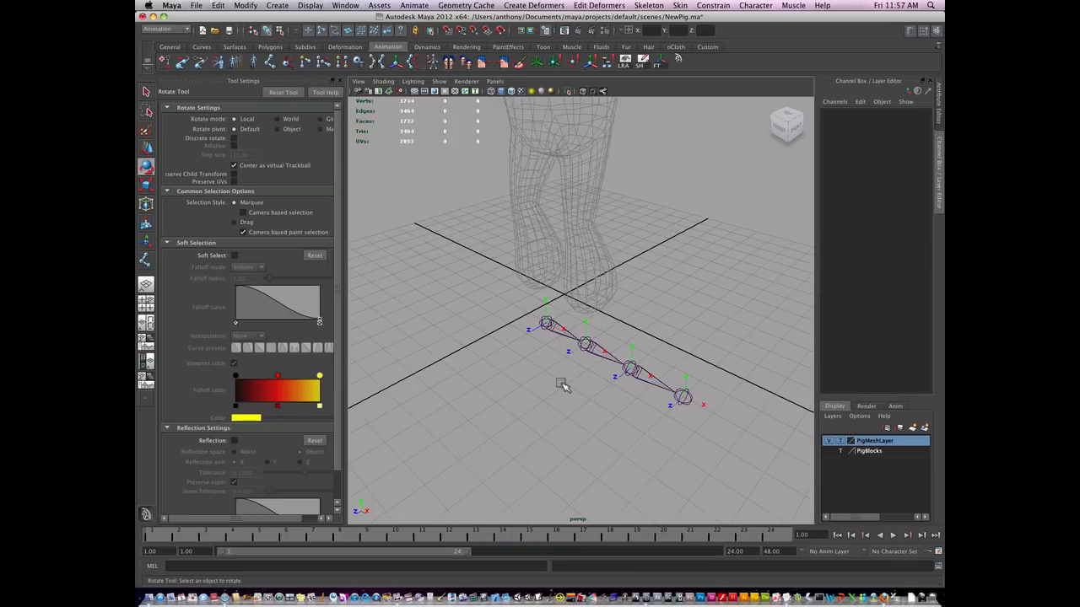
- Duplicate the arm chain with Cmd+D and move the copy alongside the original on the grid
left_click(544, 324)
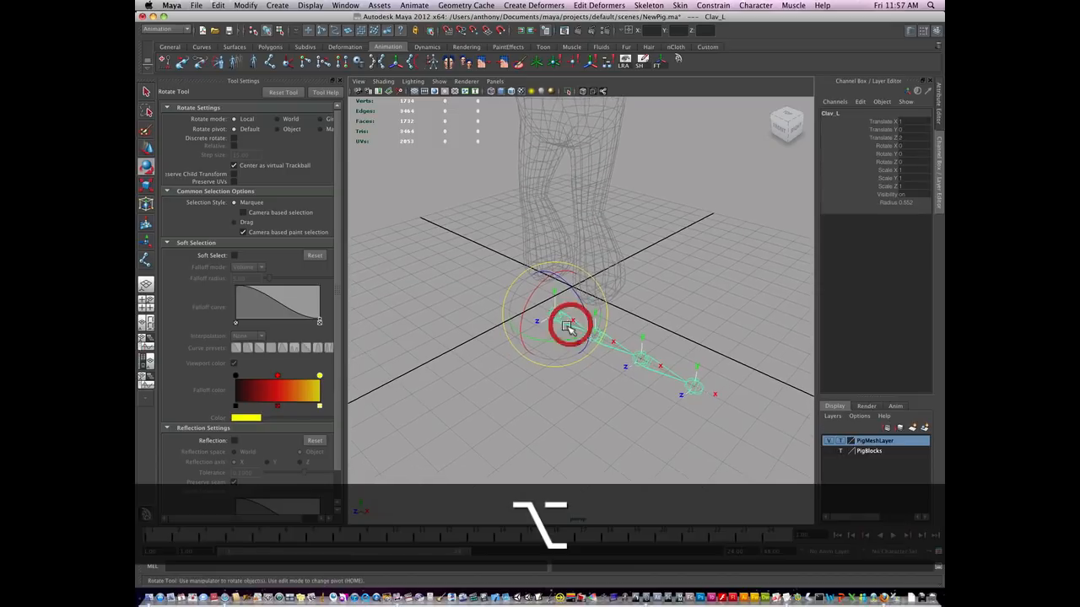
key("cmd+d")
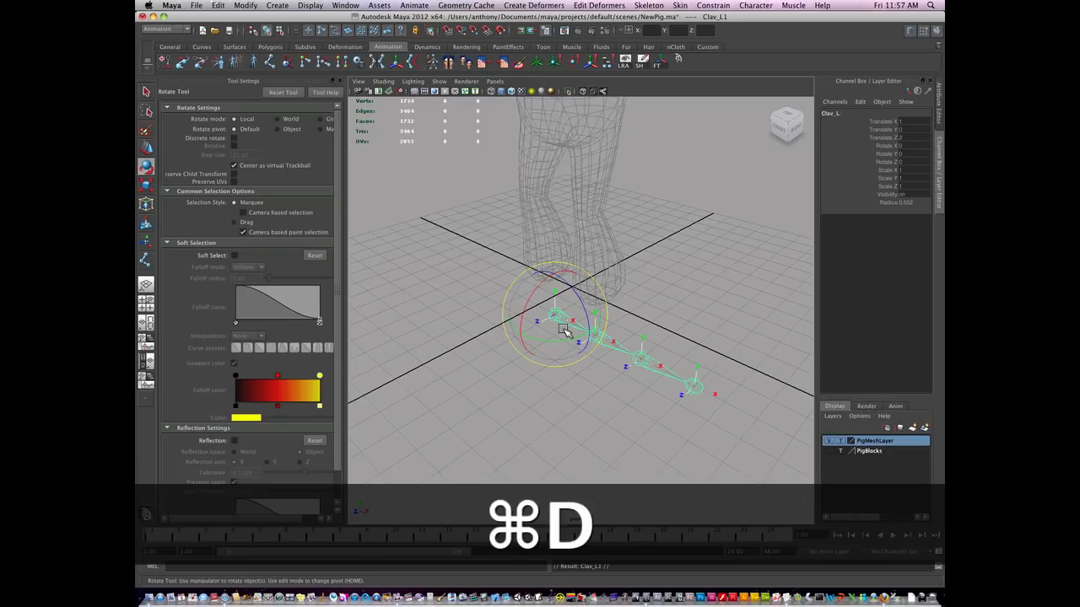
key("w")
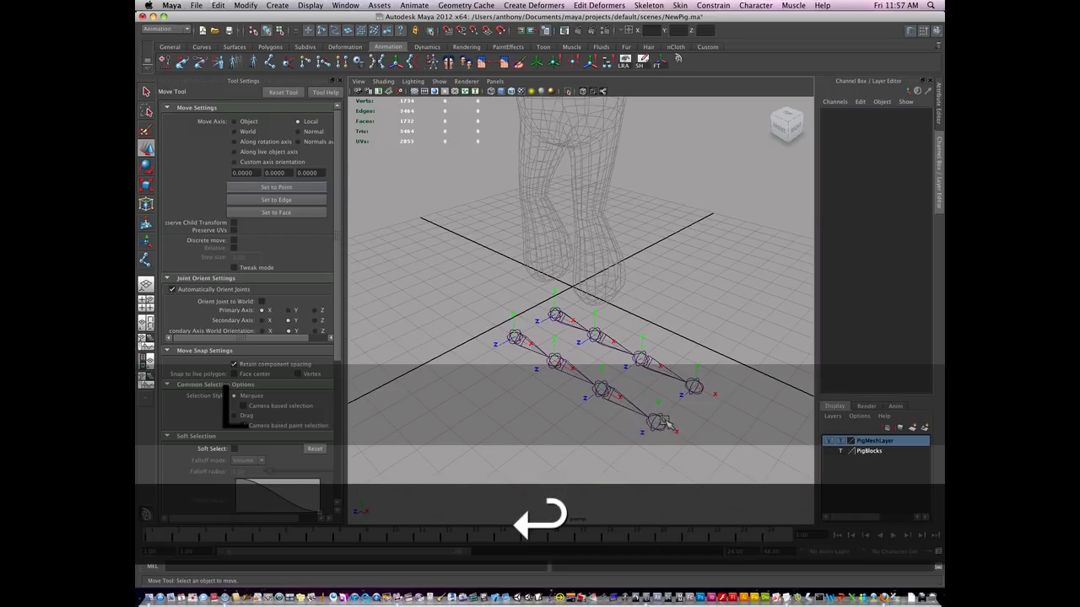
left_click(655, 423)
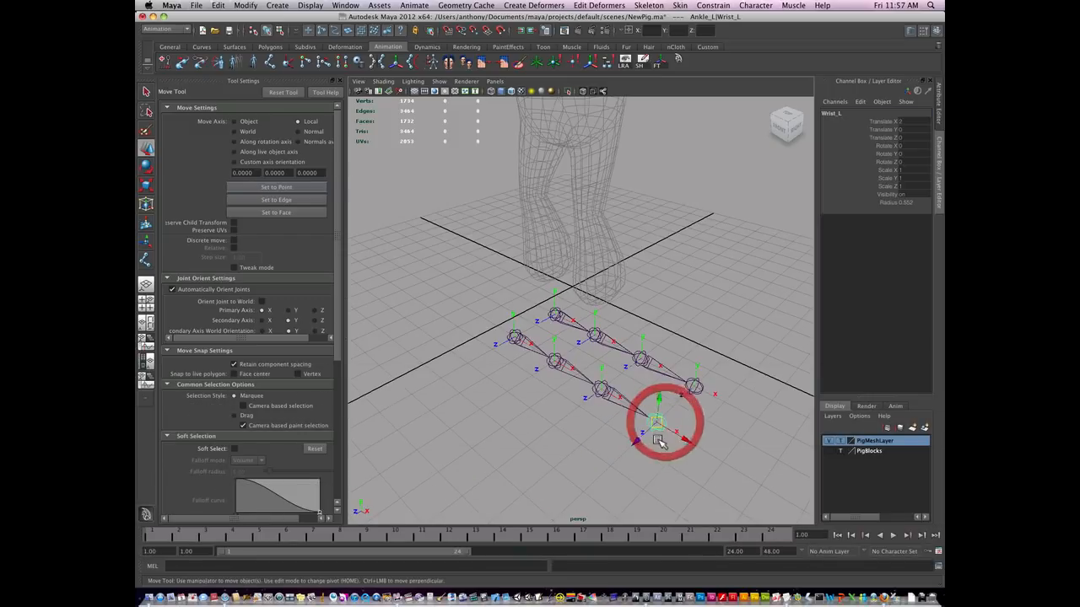
left_click(656, 430)
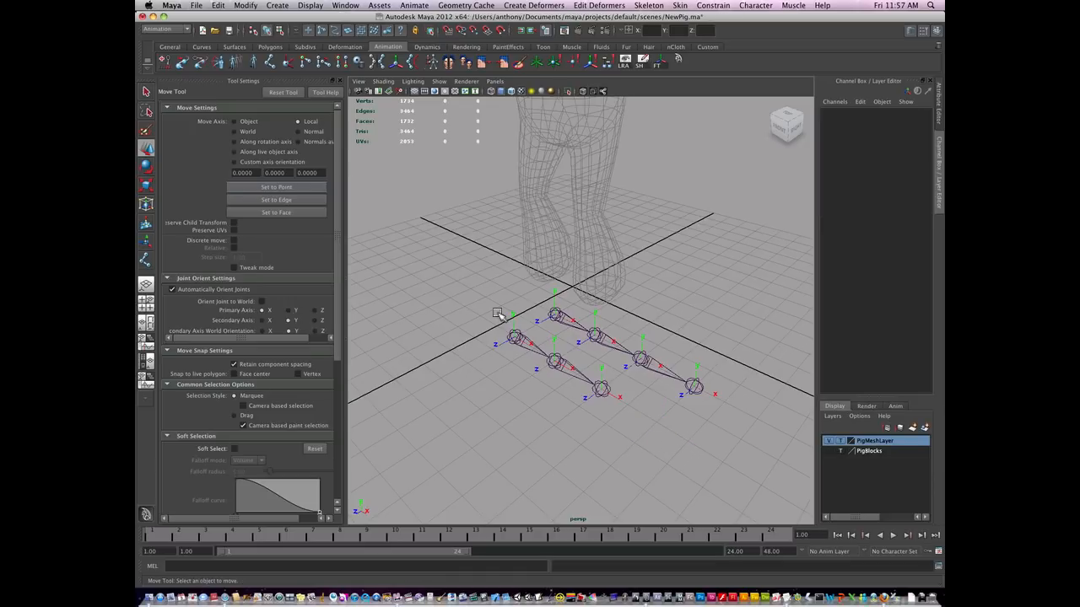
left_click(514, 334)
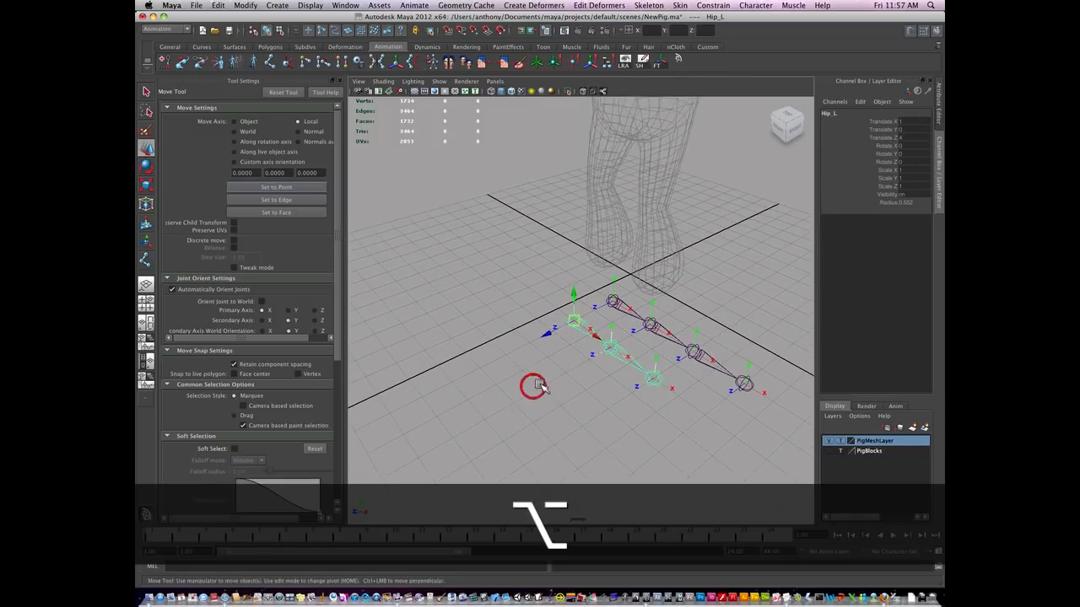
- Duplicate another chain and start renaming its joints 'Midd...' for the back
key("cmd+d")
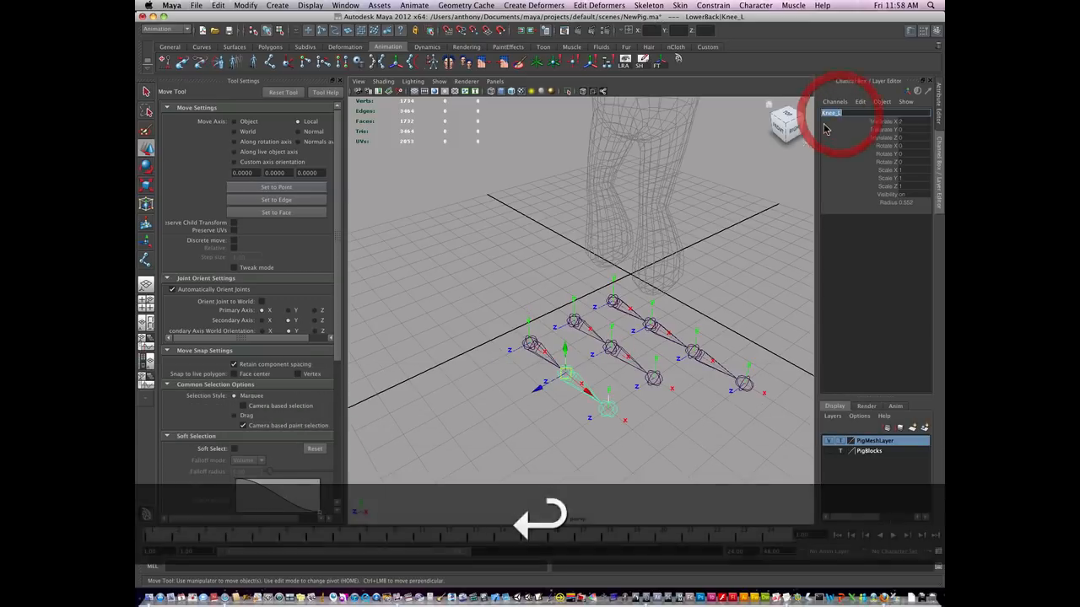
type("Midd")
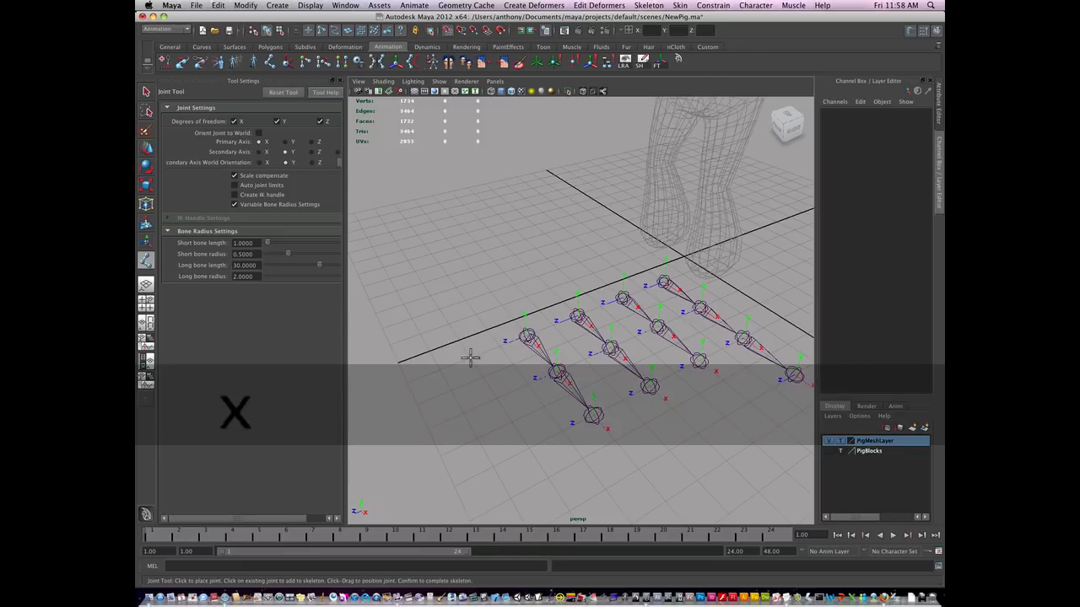
- Place a single pelvis joint snapped to the grid and start renaming it
left_click(467, 358)
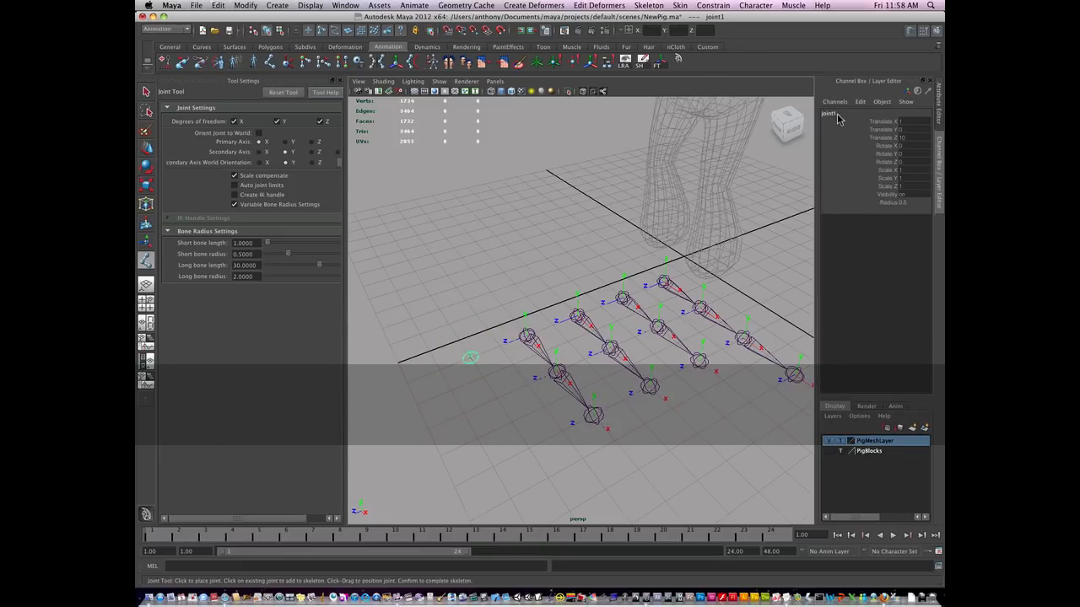
double_click(827, 113)
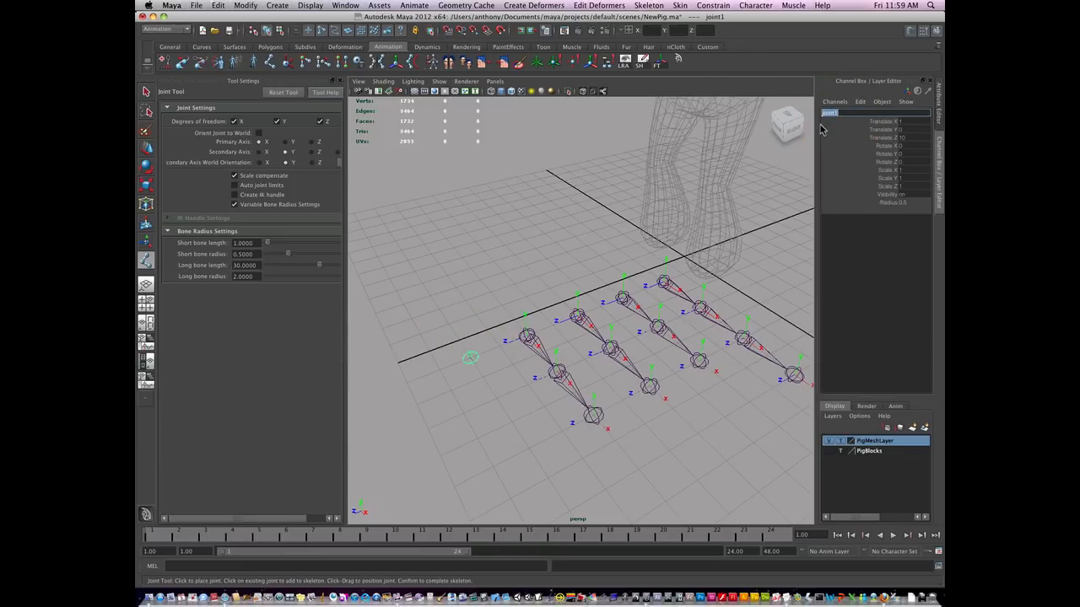